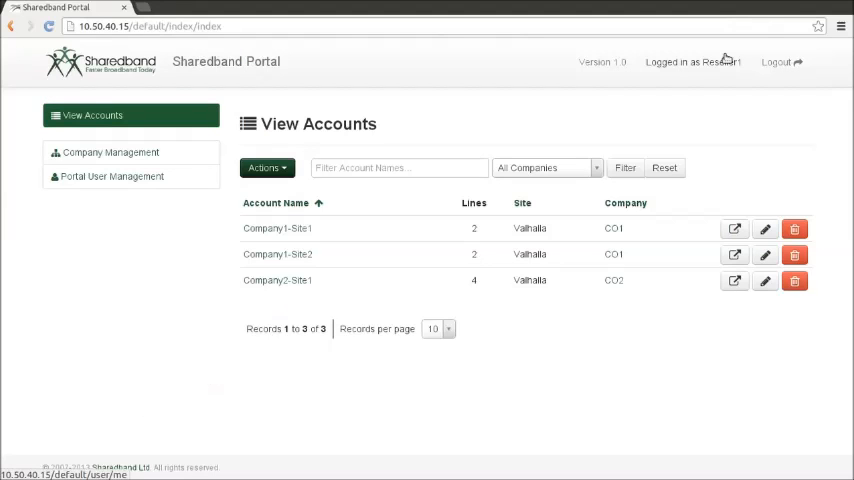
- Review Company1-Site1's configuration, then CO1's linked accounts and portal users
left_click(736, 228)
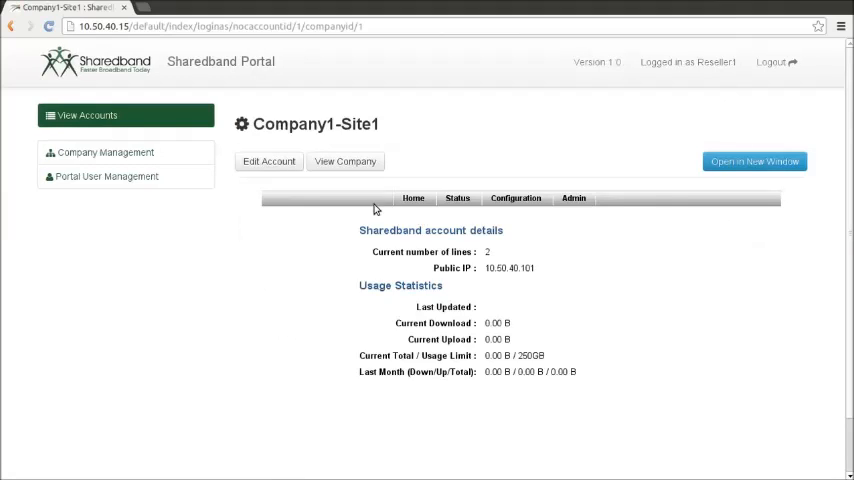
left_click(516, 198)
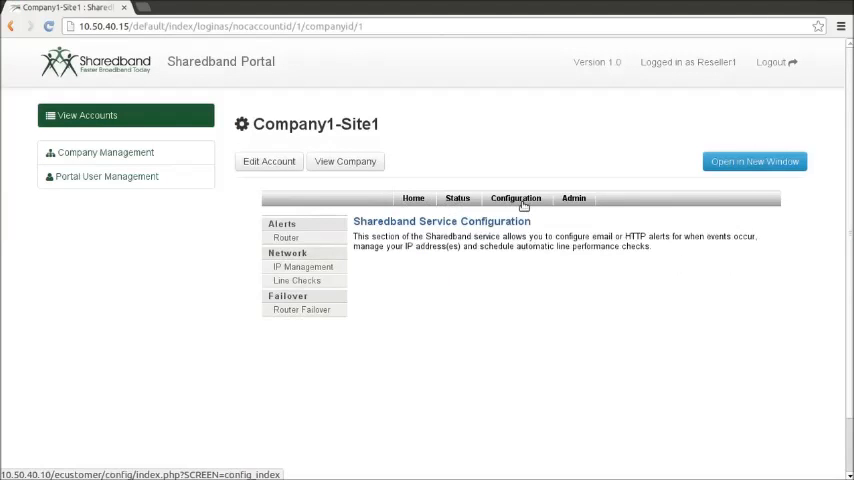
left_click(88, 116)
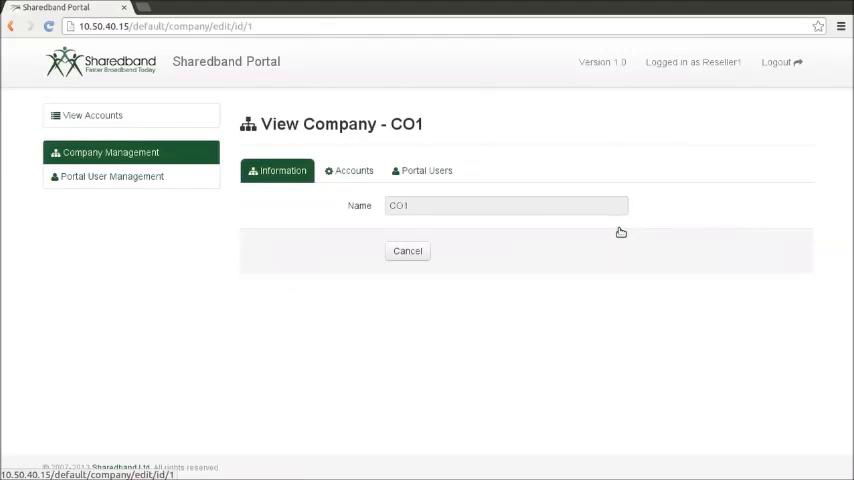
left_click(348, 170)
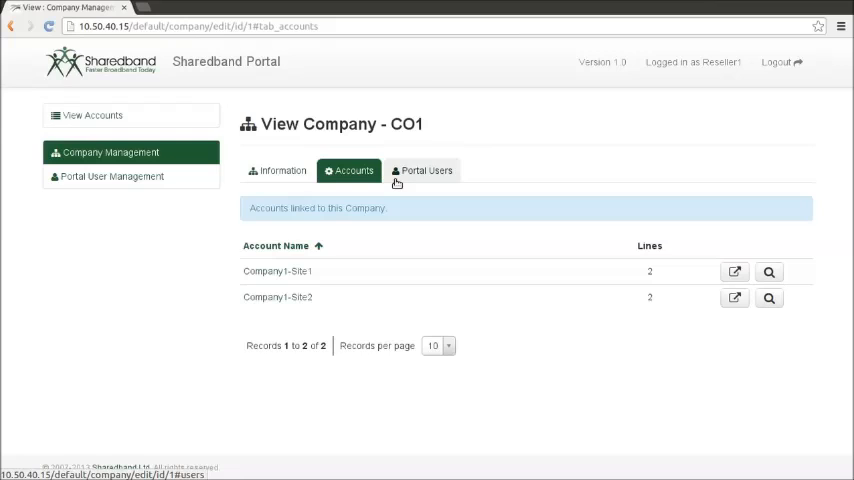
left_click(422, 170)
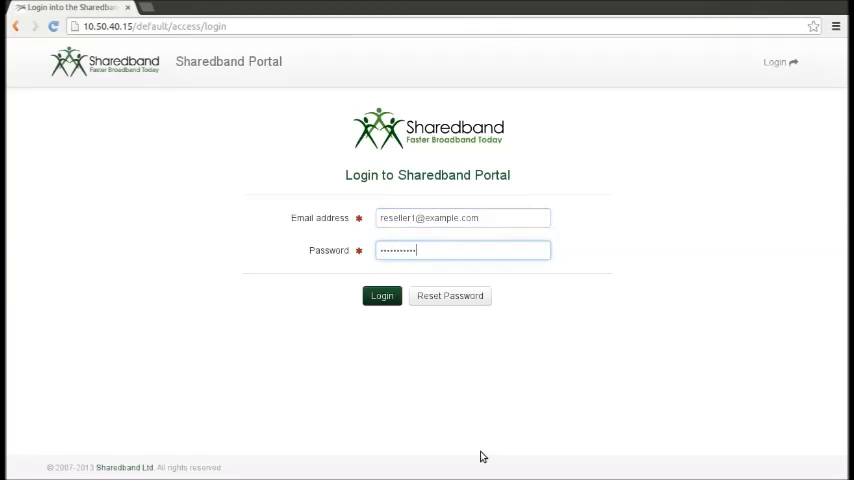
- Log in as the reseller to reach the View Accounts list
left_click(380, 296)
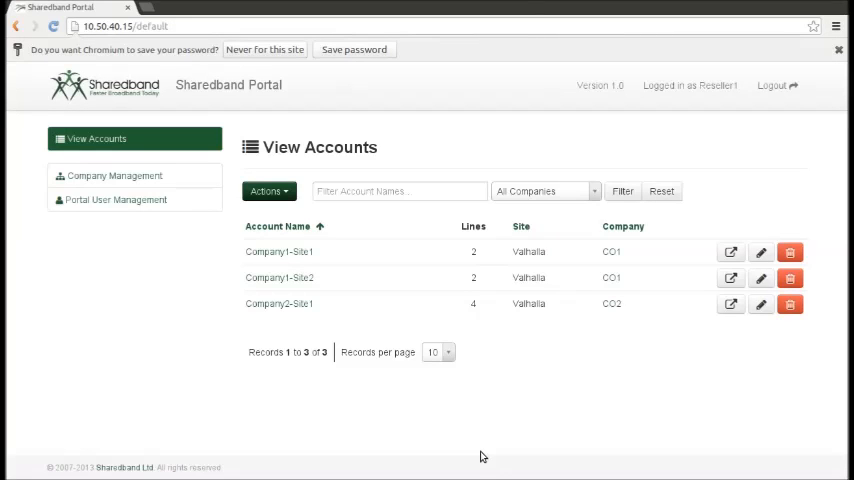
mouse_move(612, 252)
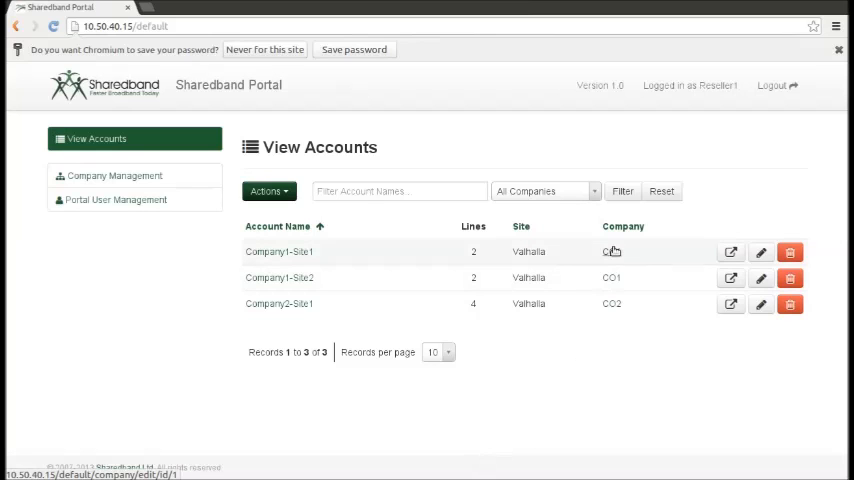
- Review CO1's accounts and Company1-Site1's NOC details, then go to Company Management
left_click(612, 252)
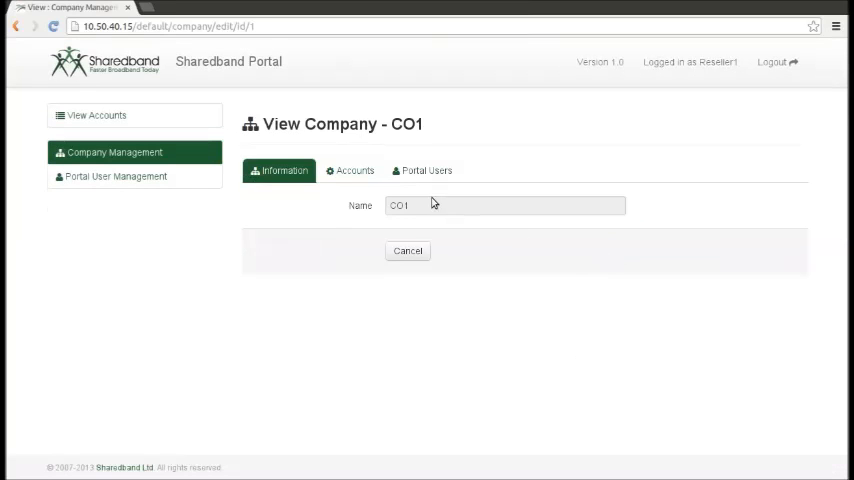
left_click(356, 170)
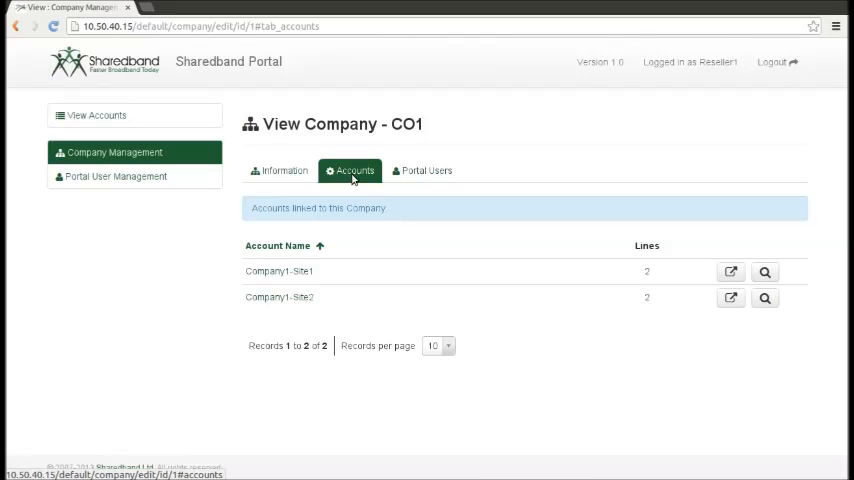
mouse_move(700, 276)
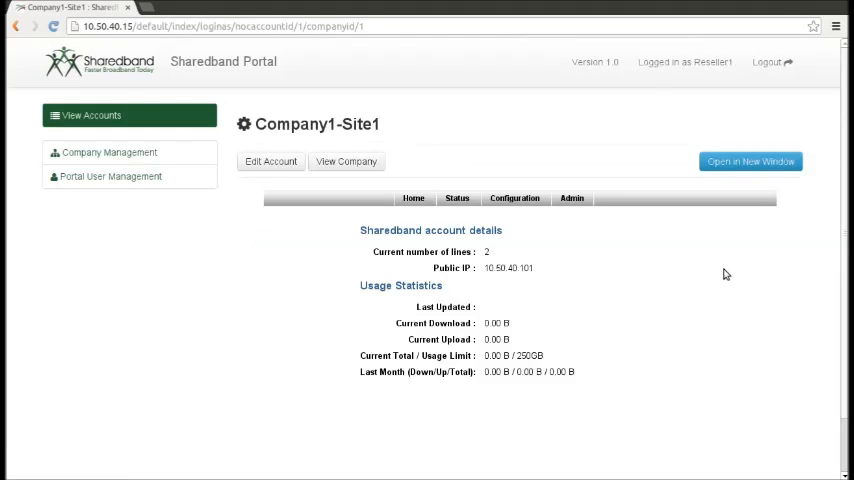
mouse_move(350, 192)
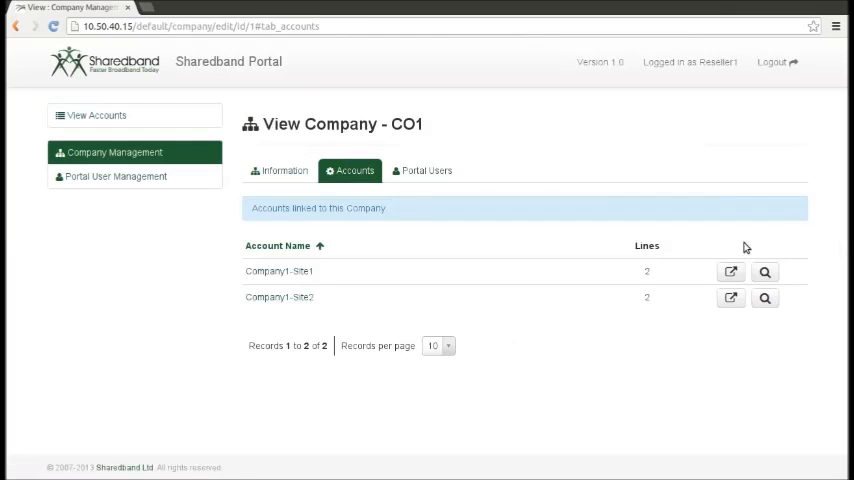
left_click(732, 272)
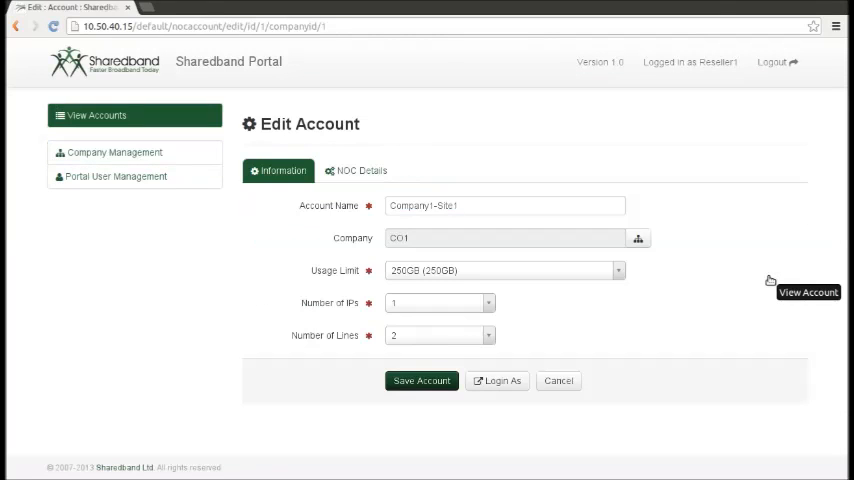
left_click(356, 170)
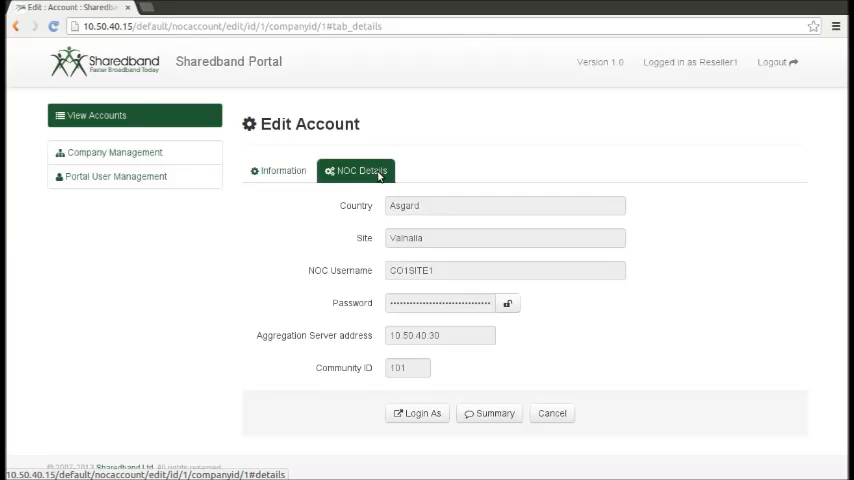
left_click(114, 152)
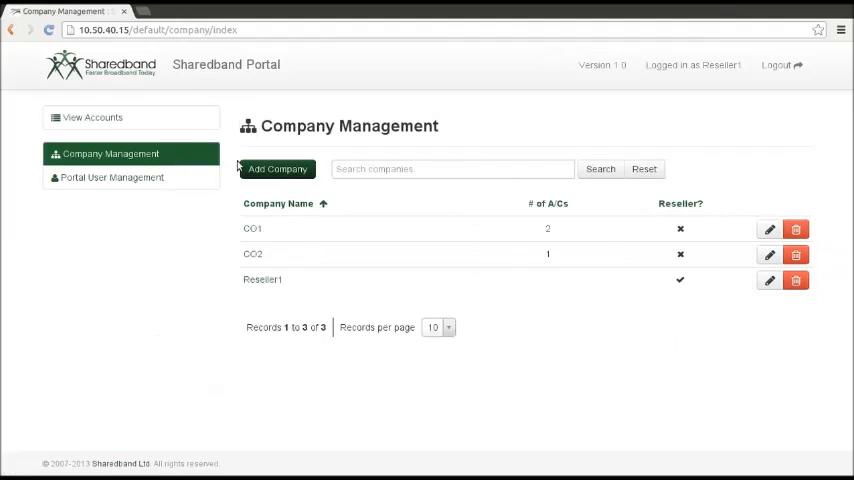
- Add a new company named CO3 and check its empty linked-accounts list
left_click(276, 168)
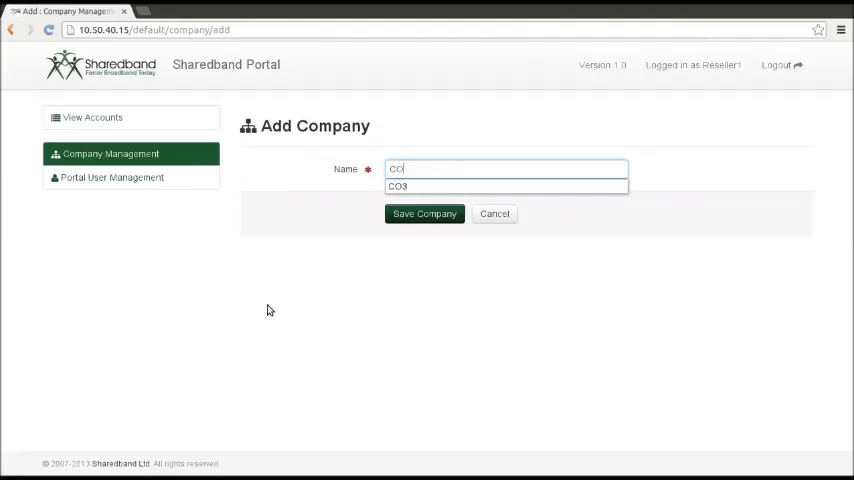
type("3")
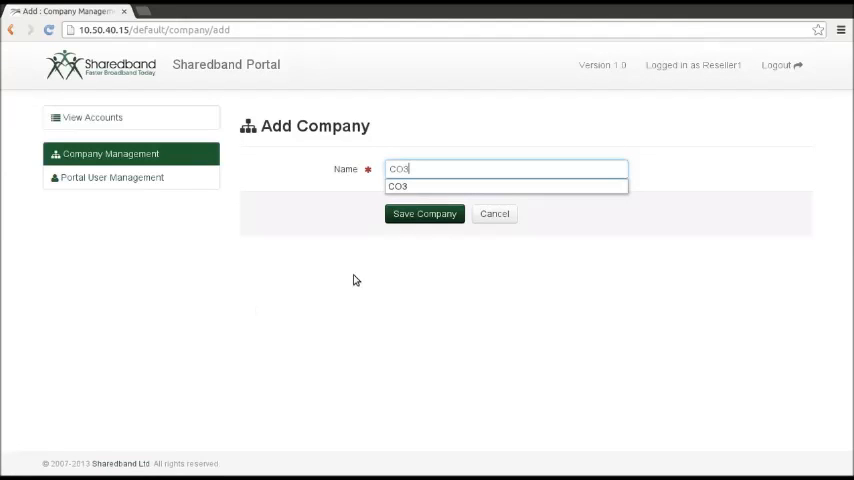
left_click(424, 212)
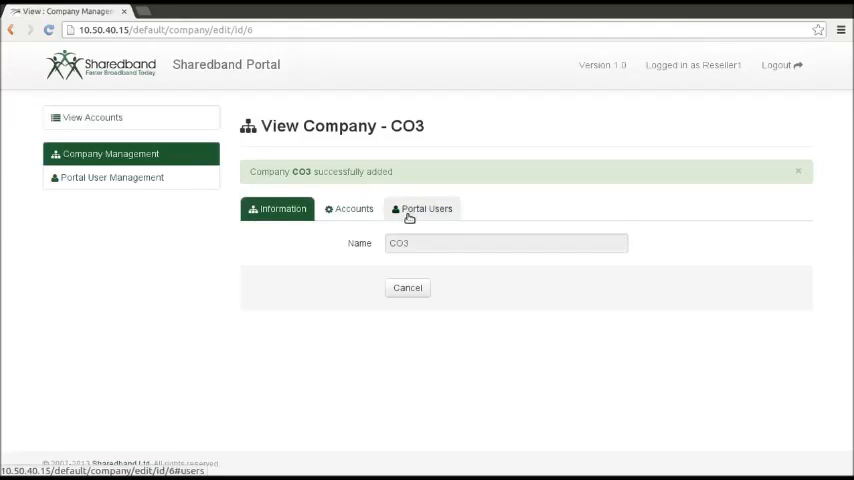
mouse_move(358, 238)
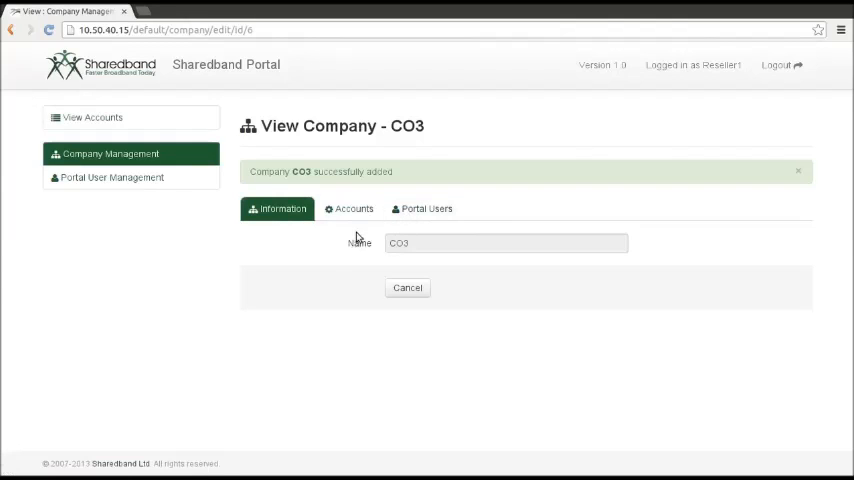
left_click(352, 208)
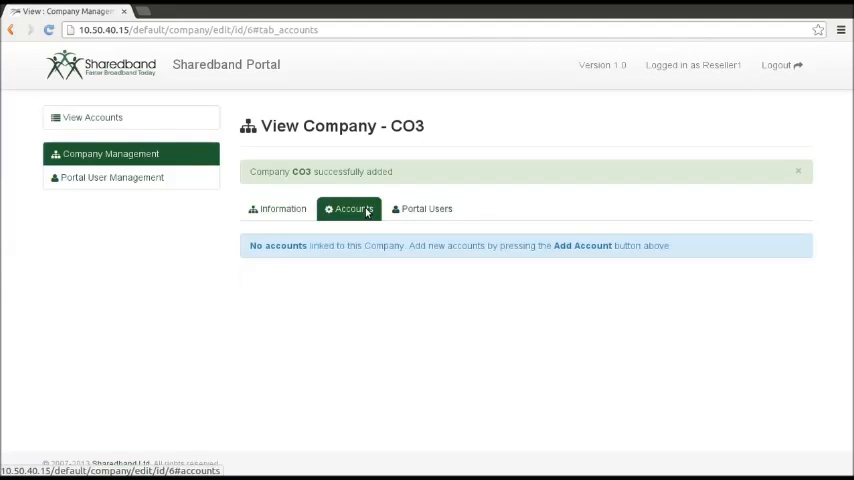
- Start a new account for company CO3 with NOC username CO3Site
left_click(92, 116)
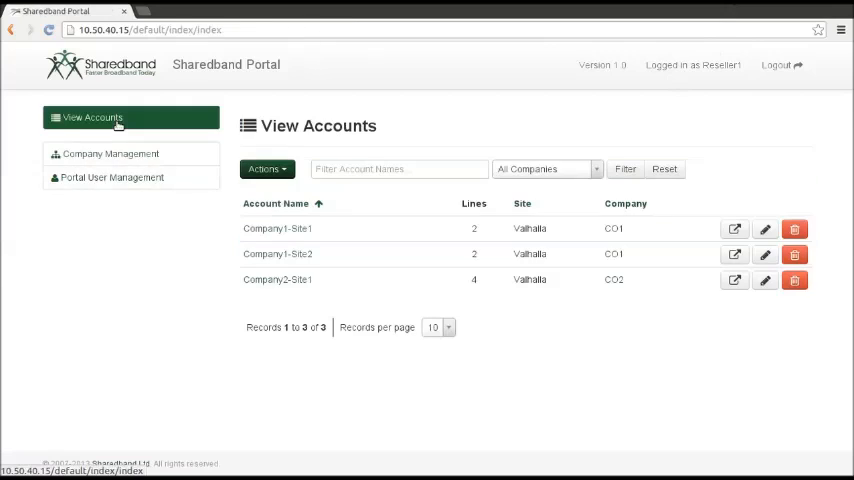
mouse_move(124, 130)
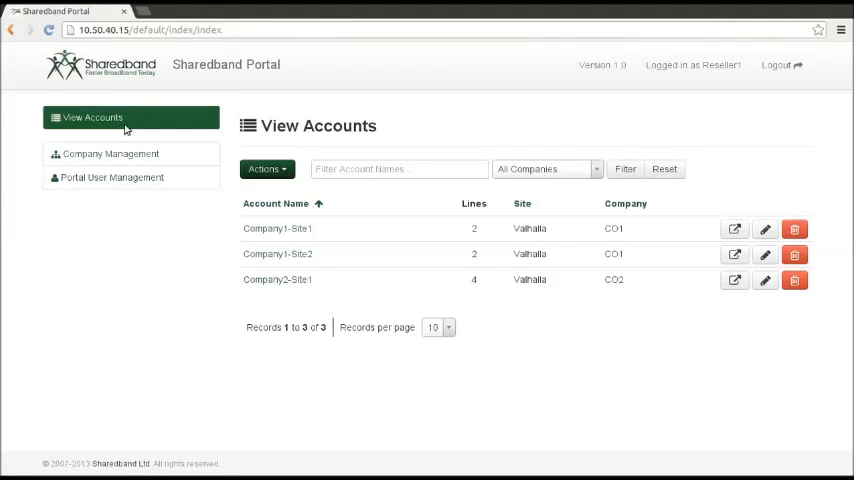
mouse_move(220, 226)
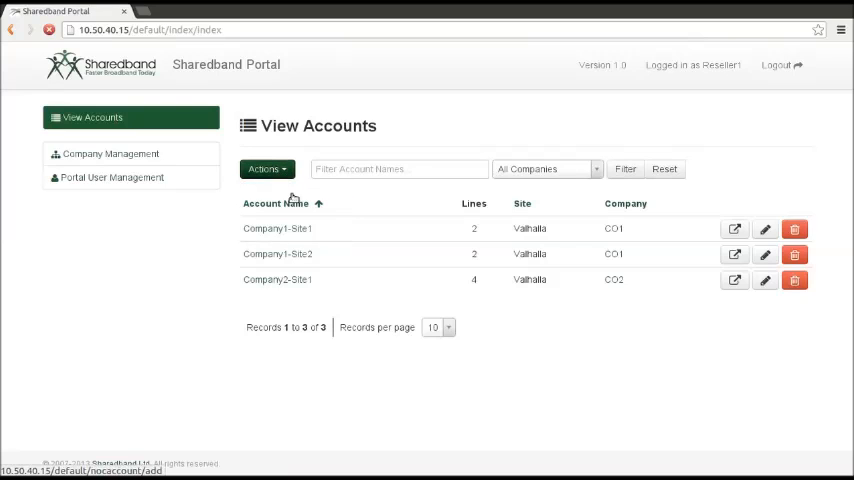
left_click(262, 168)
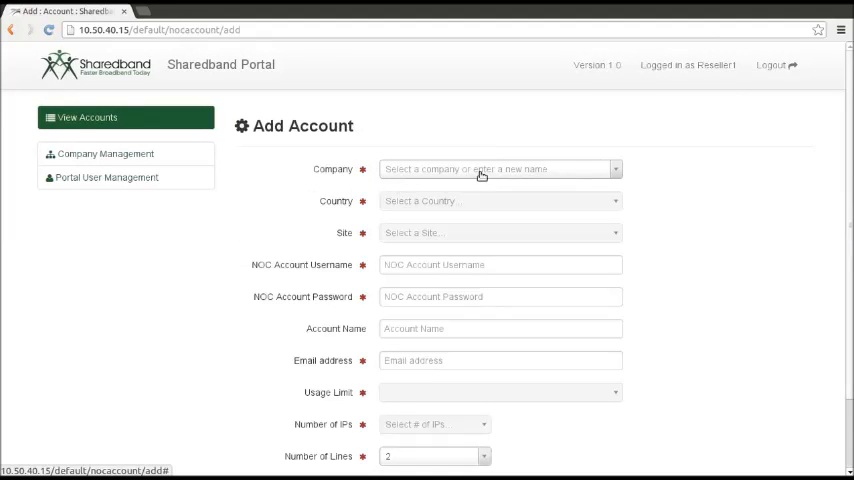
left_click(500, 168)
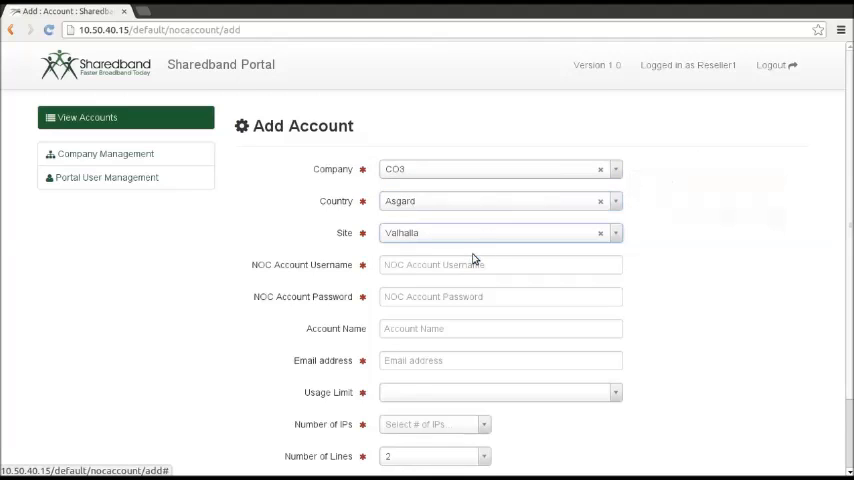
left_click(500, 264)
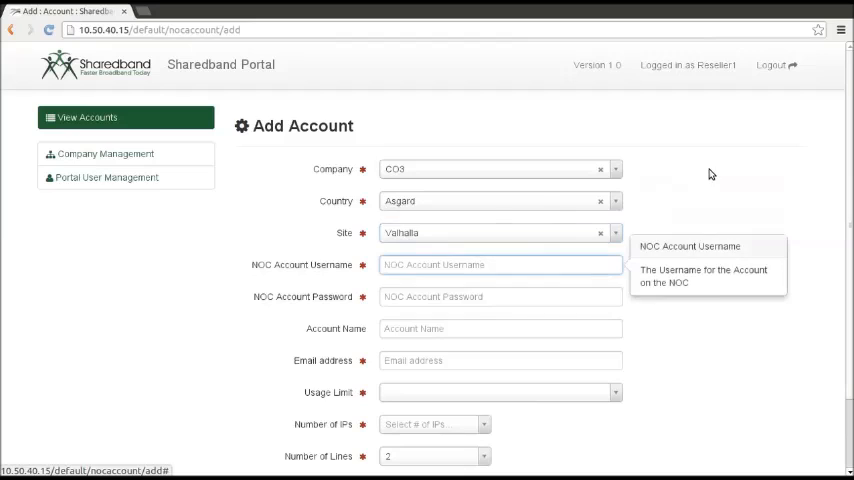
type("CO3Site1")
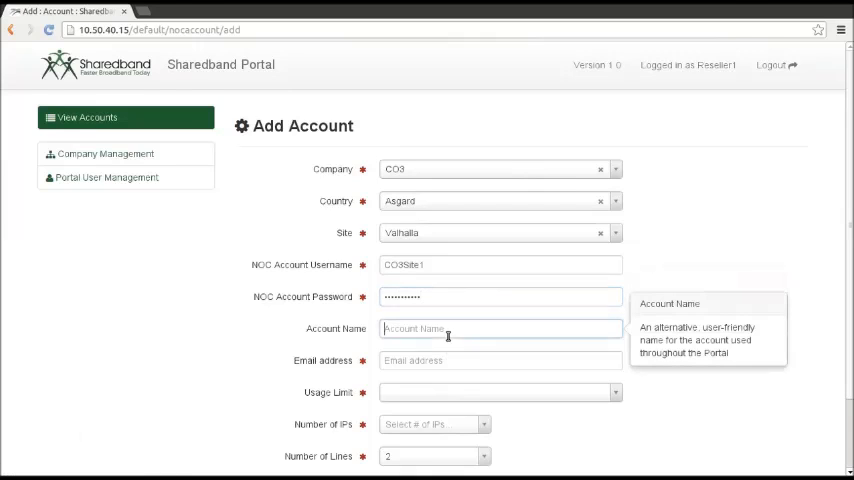
- Name it Company3, email user@company, usage 250GB, 1 IP, and add the account
type("Company3 Site1")
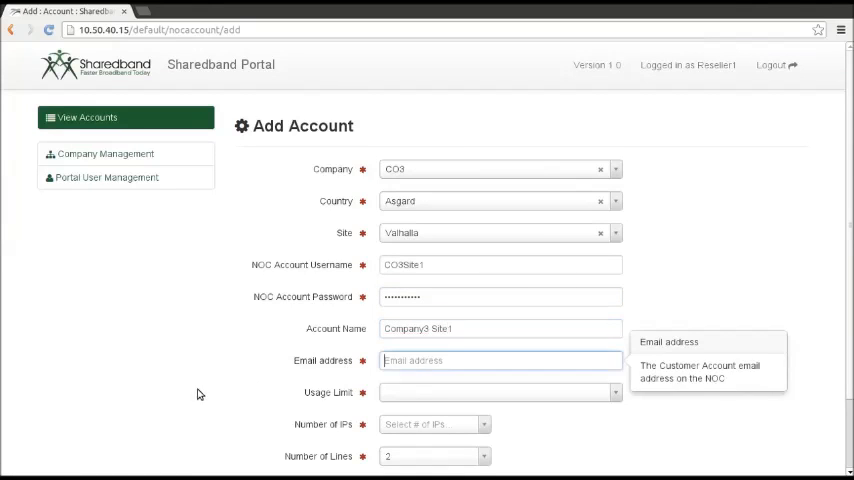
type("user@company")
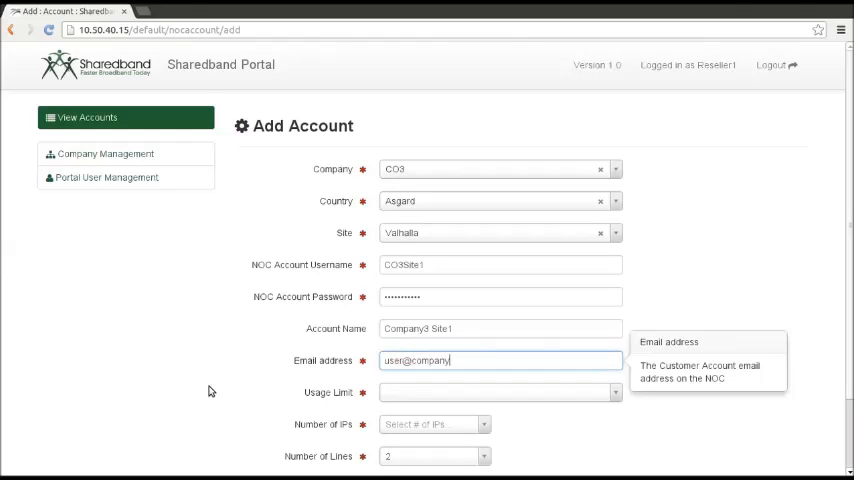
left_click(500, 392)
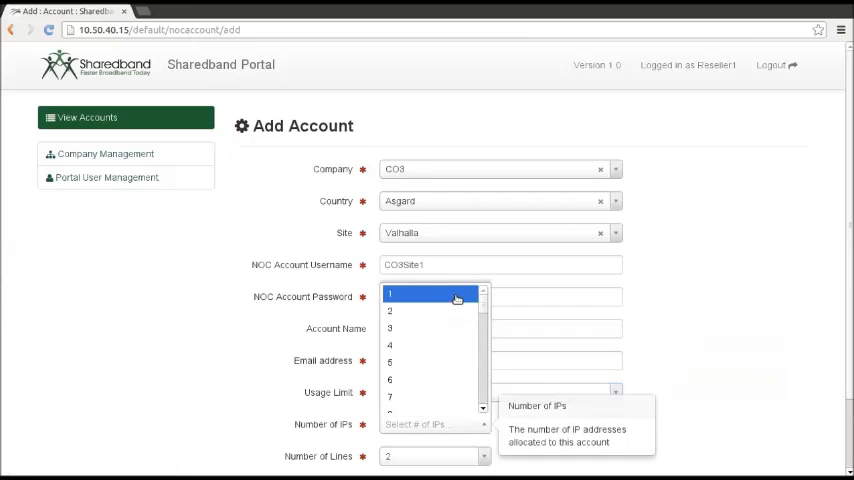
left_click(436, 292)
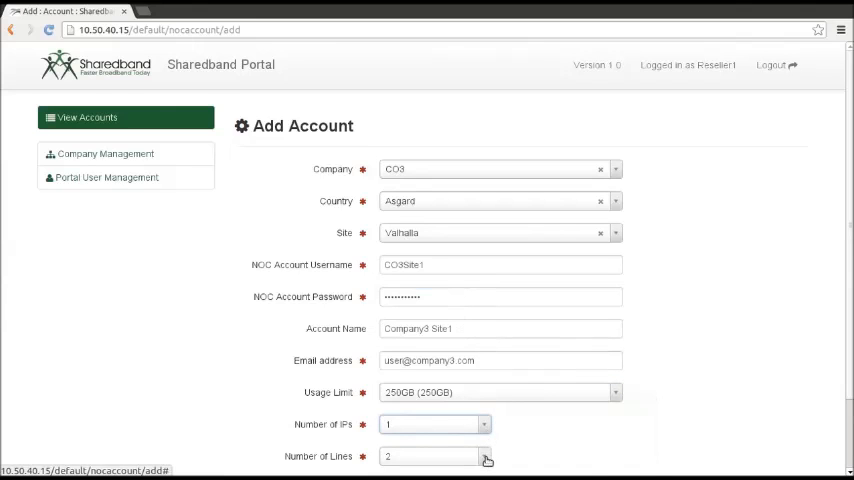
left_click(414, 432)
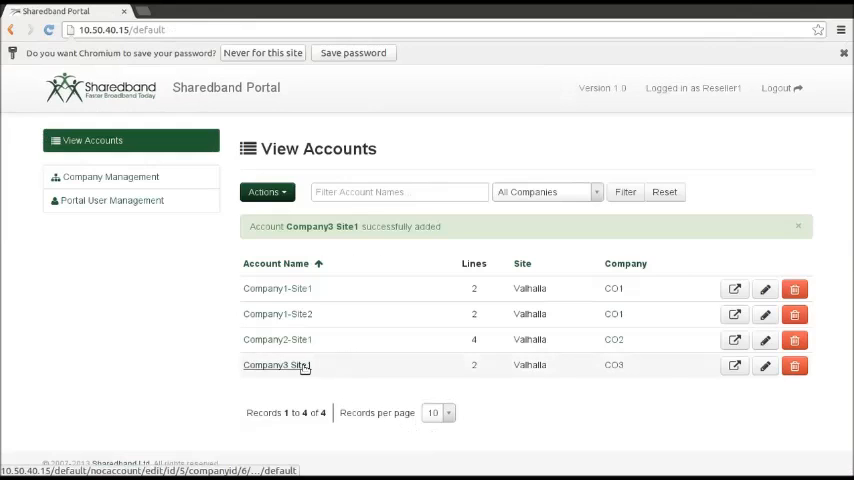
- View Company3-Site1's NOC details, then return to the company list
left_click(764, 364)
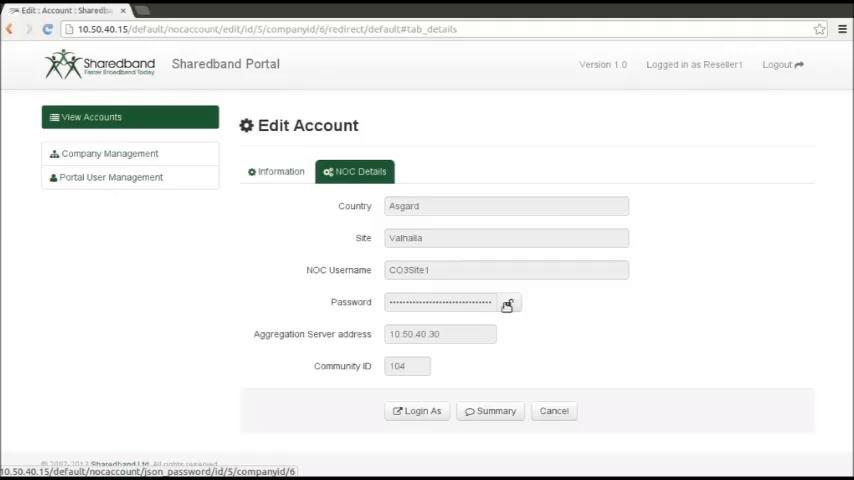
left_click(108, 152)
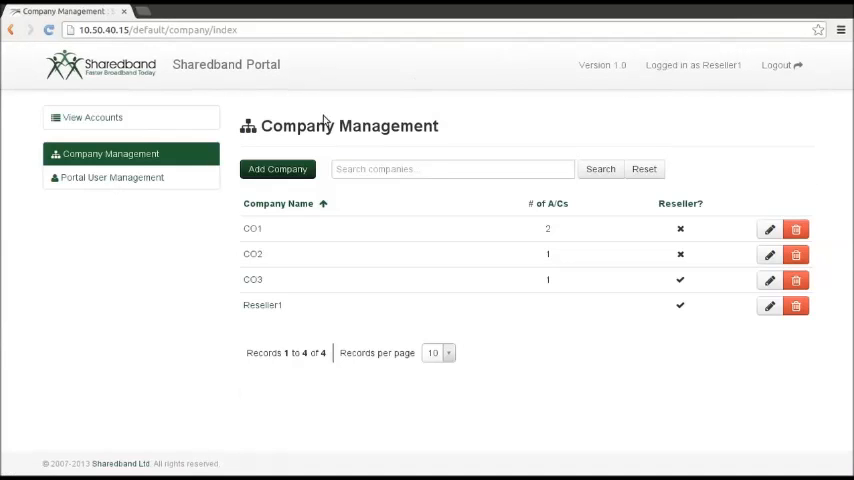
mouse_move(112, 176)
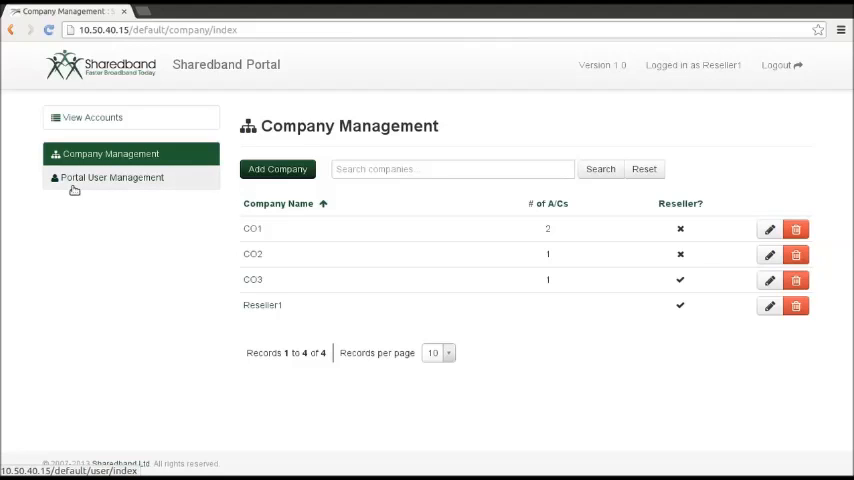
left_click(112, 176)
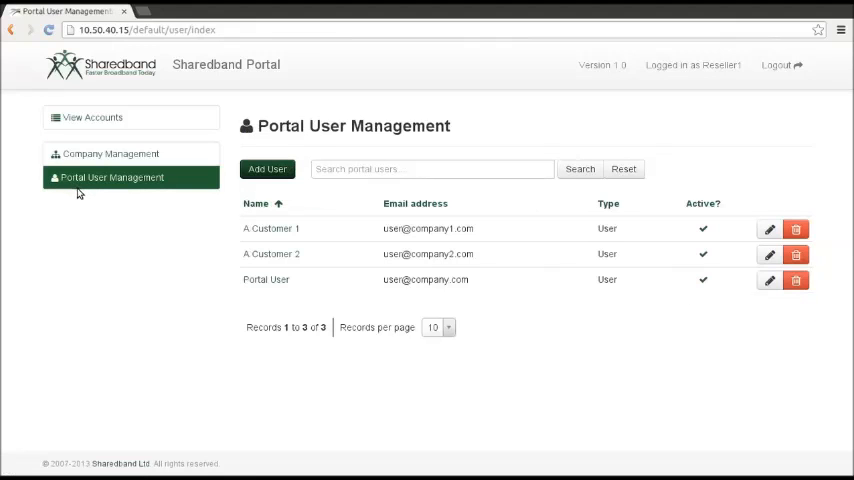
mouse_move(256, 204)
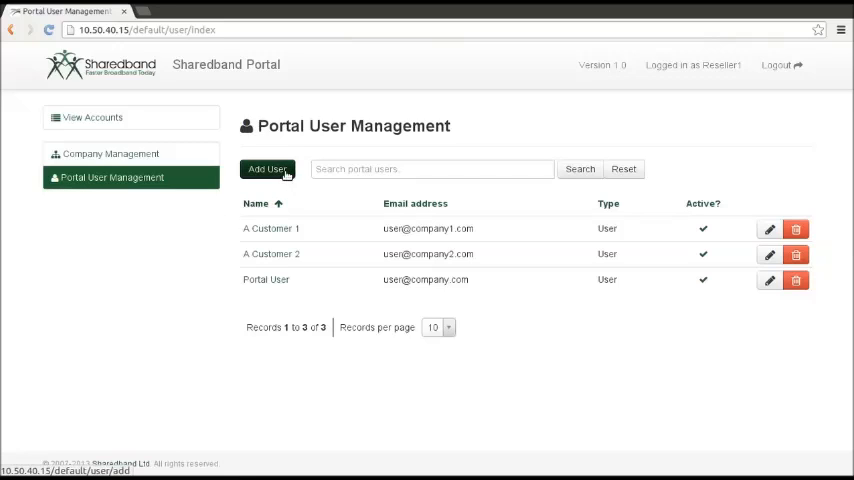
left_click(268, 168)
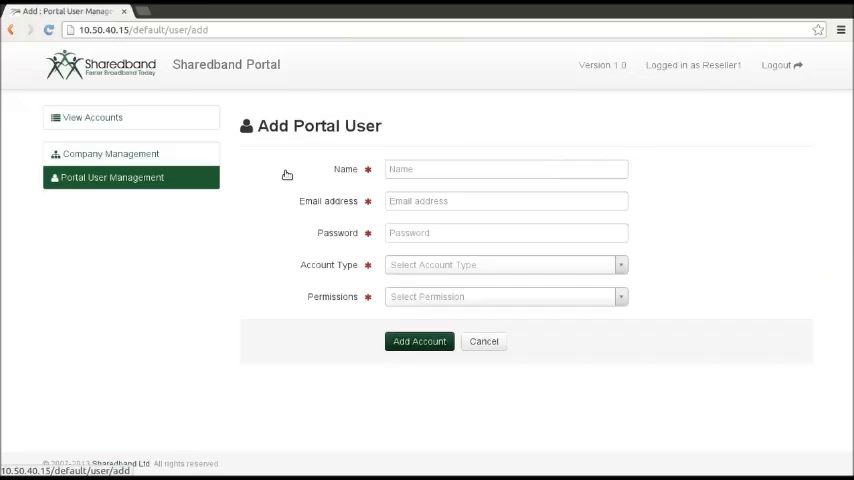
mouse_move(296, 182)
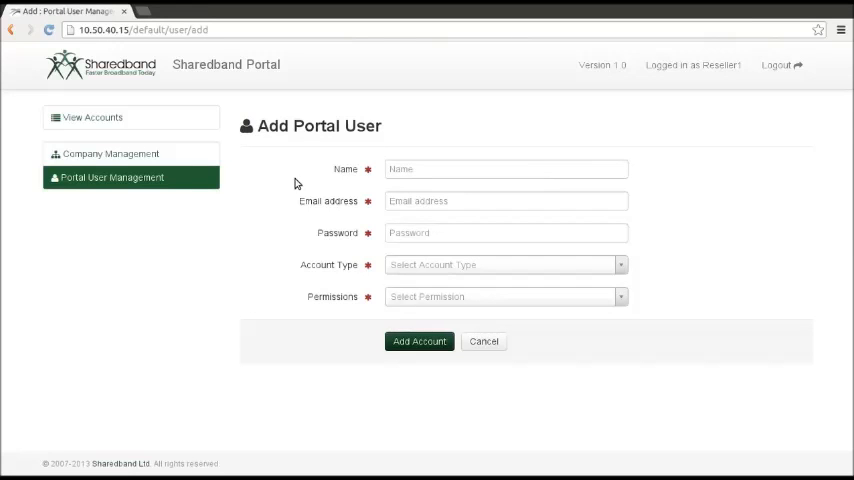
type("A Customer")
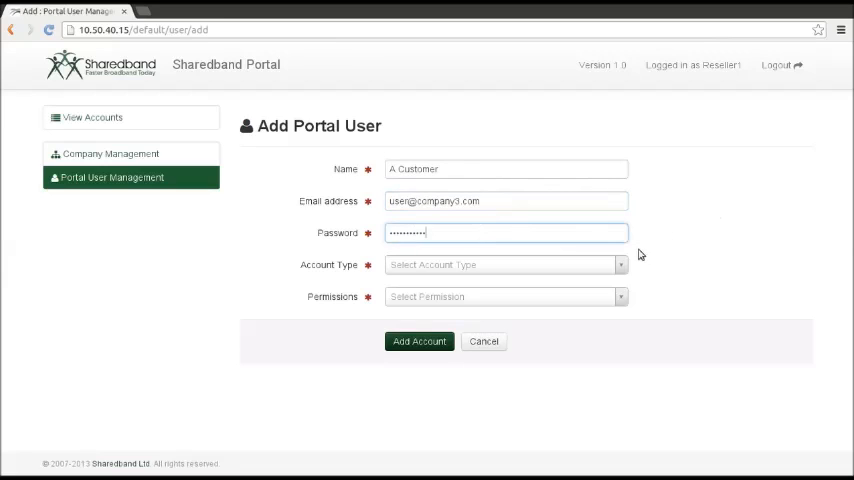
left_click(420, 340)
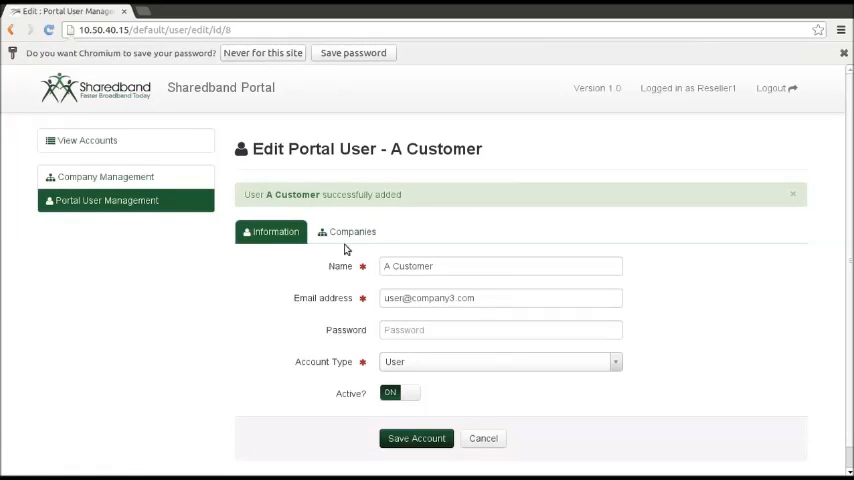
- On A Customer's Companies tab, choose CO3 as the company to grant access to
left_click(352, 232)
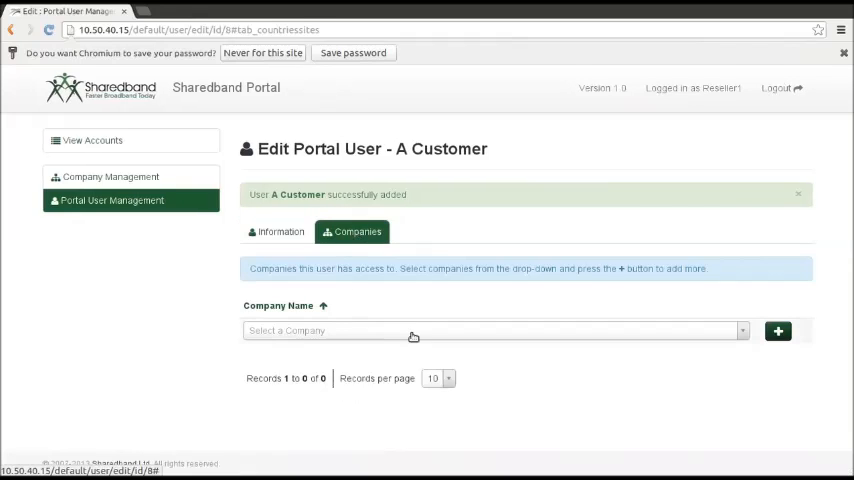
left_click(490, 330)
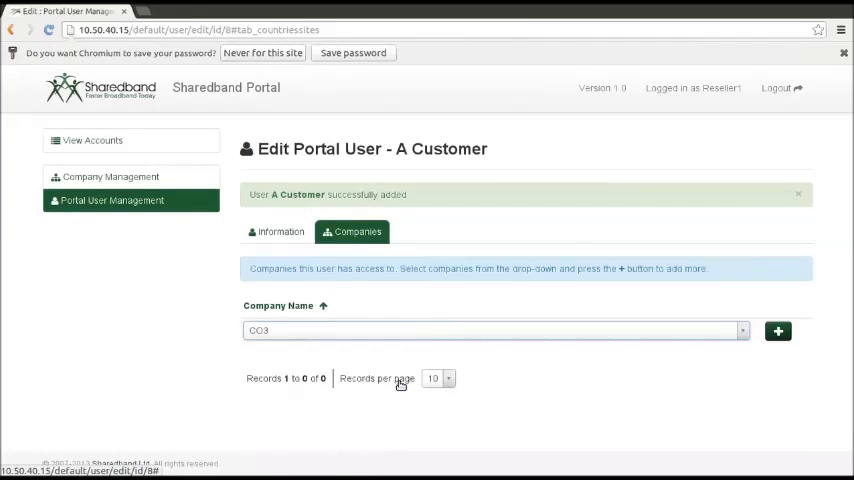
mouse_move(796, 328)
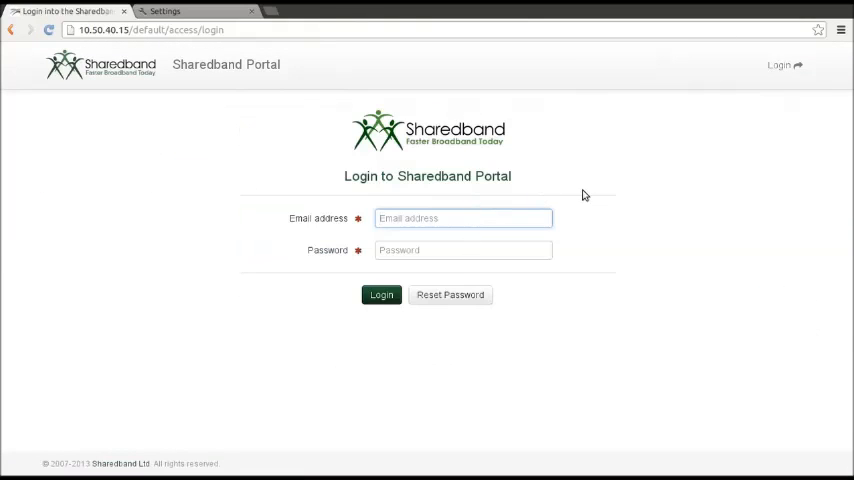
type("user@company3.com")
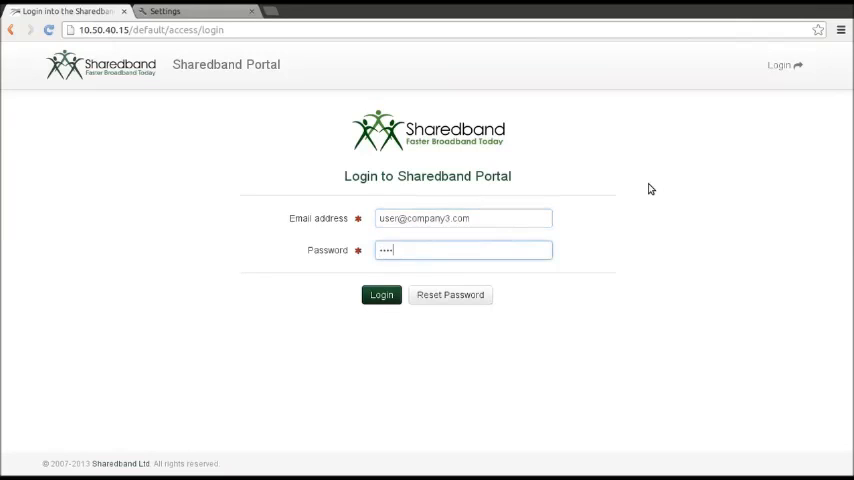
left_click(380, 294)
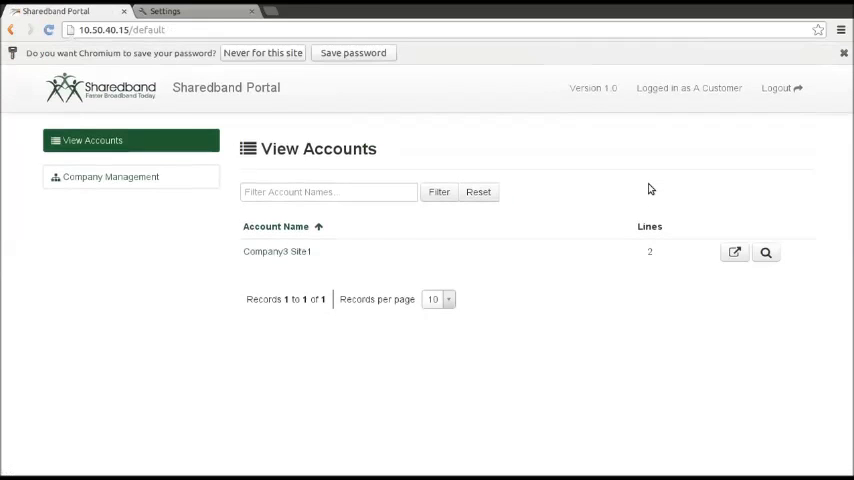